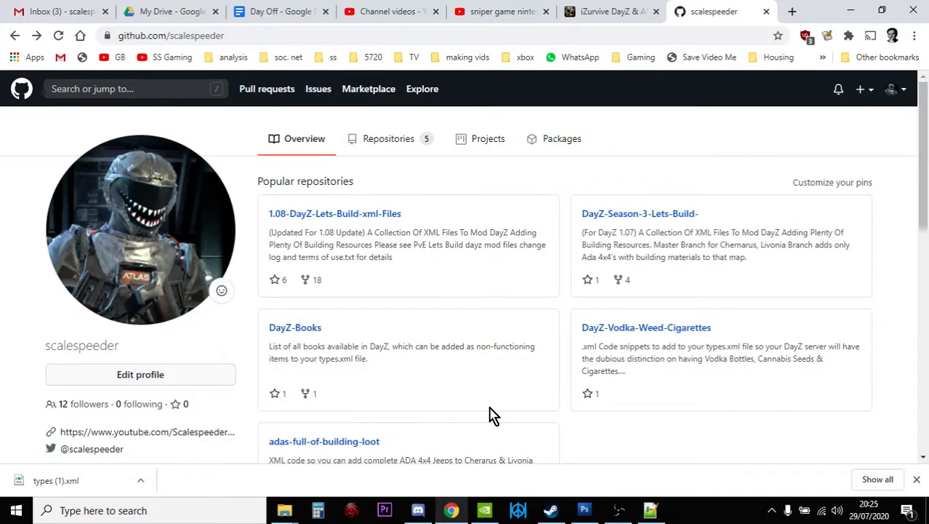
mouse_move(240, 240)
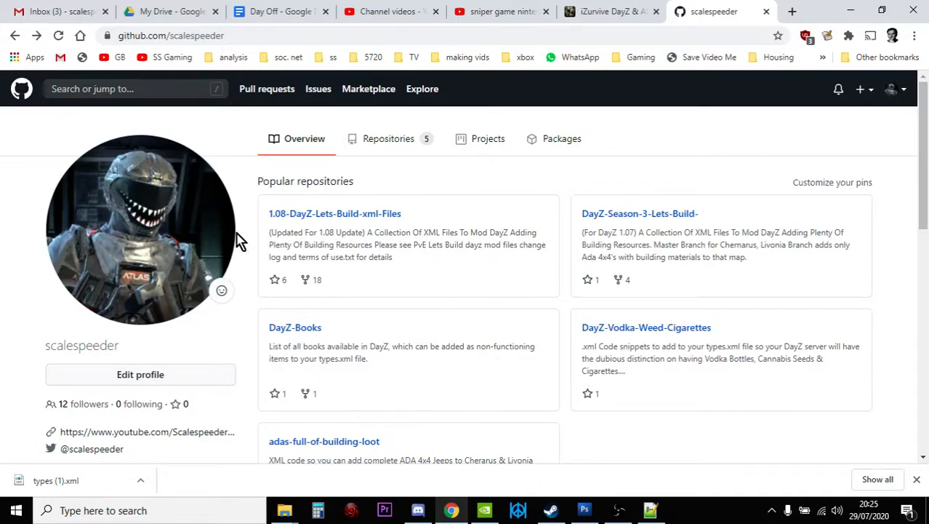
Step: Open the 1.08-DayZ-Lets-Build-xml-Files repository from the profile's popular repositories
click(334, 212)
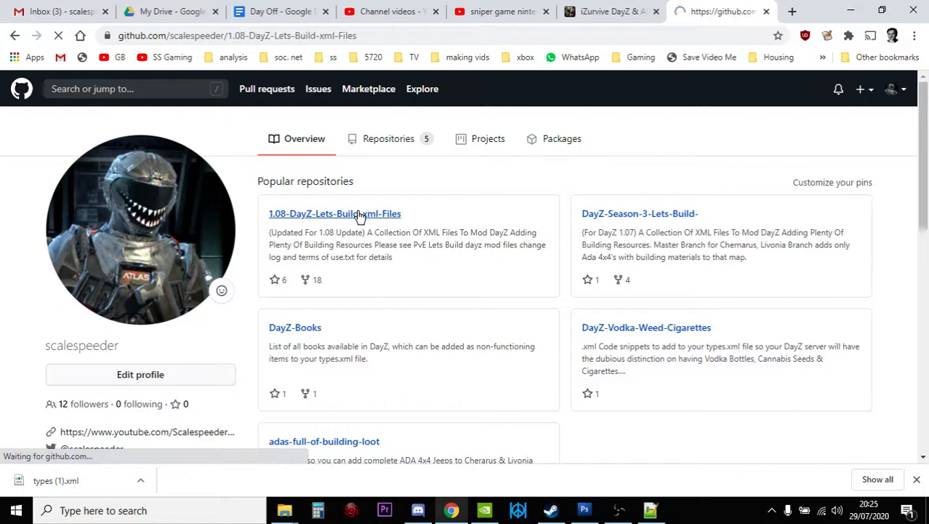
click(335, 212)
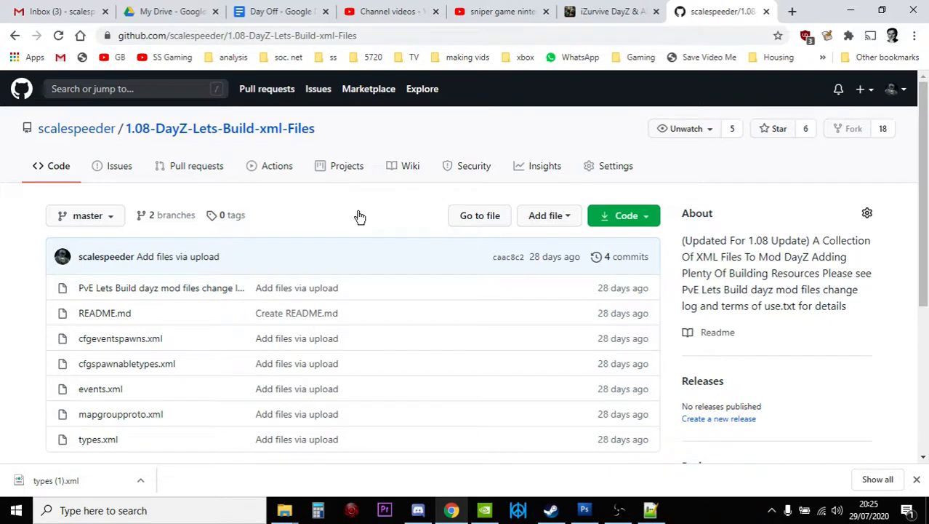
scroll(down, 3)
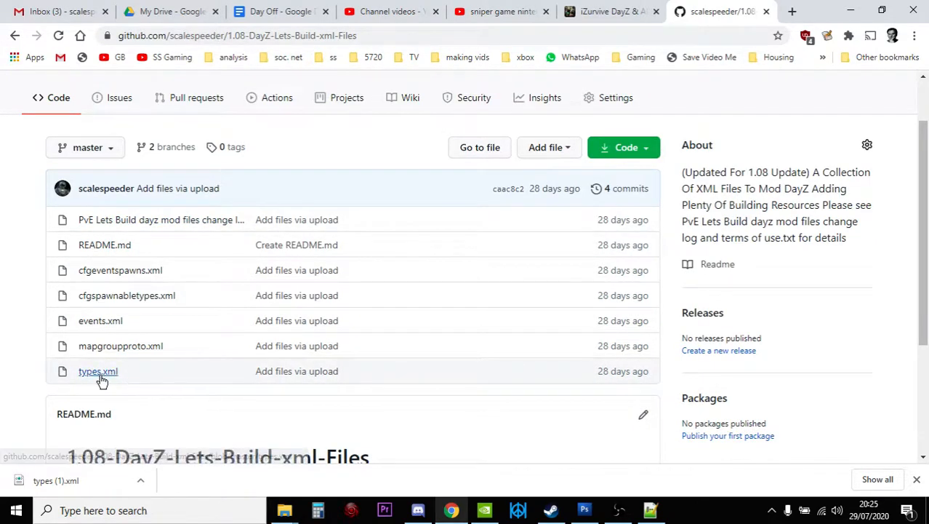
right_click(98, 371)
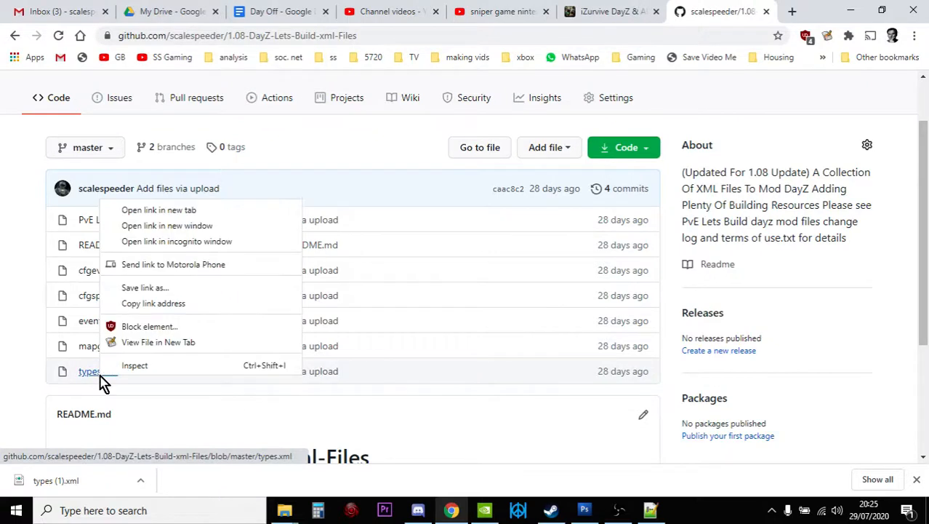
mouse_move(134, 346)
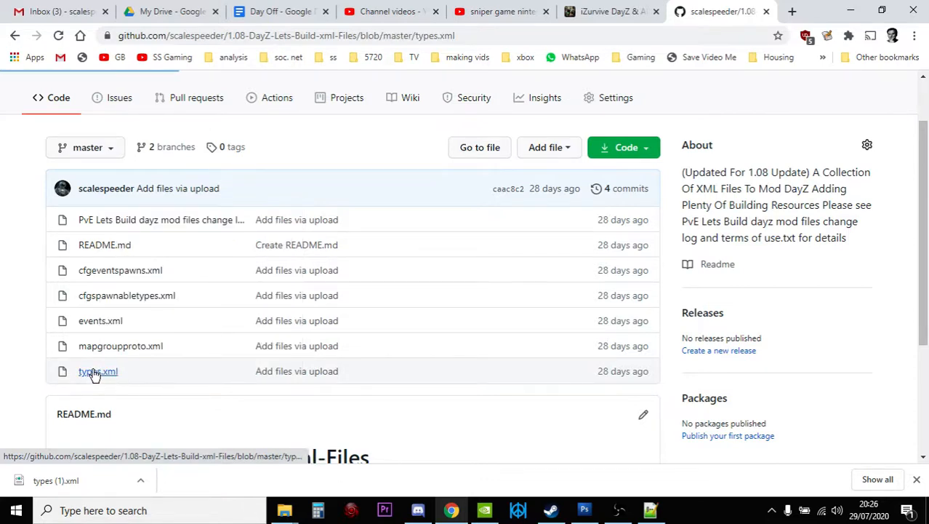
click(98, 370)
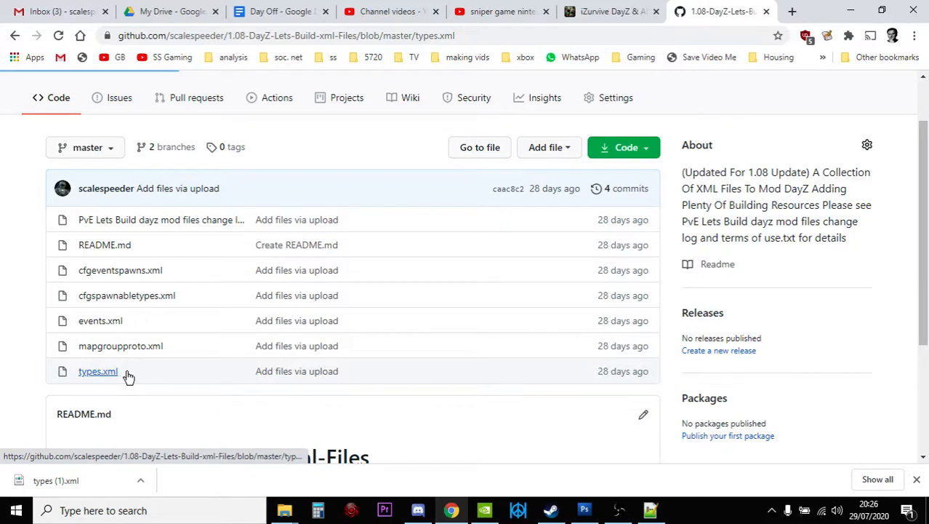
scroll(down, 3)
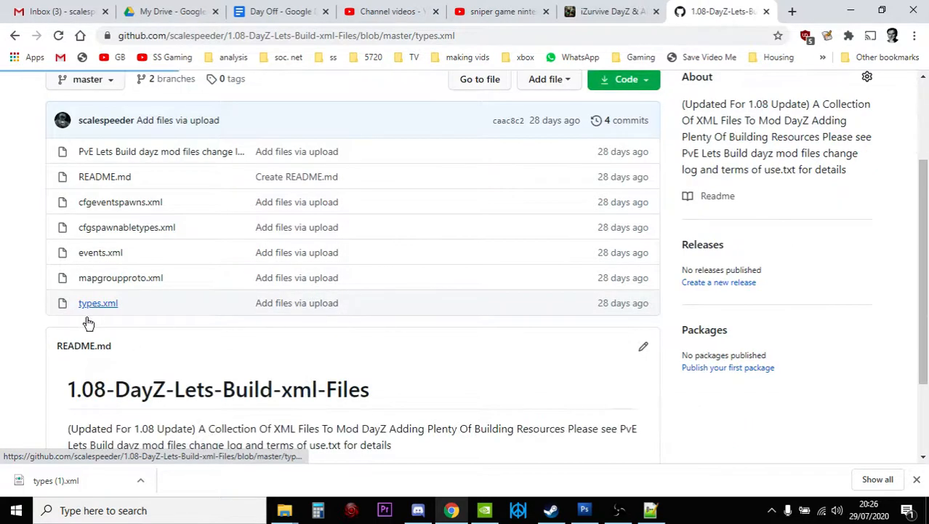
mouse_move(97, 304)
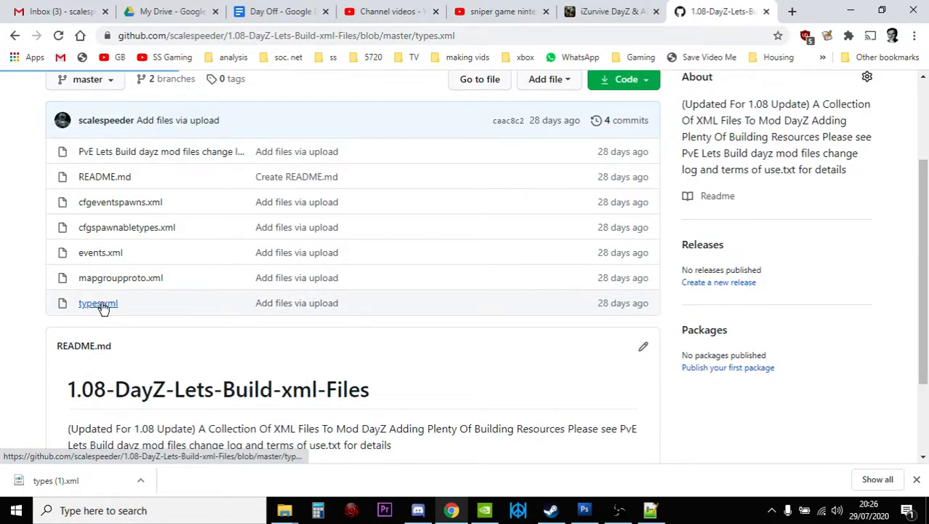
mouse_move(330, 317)
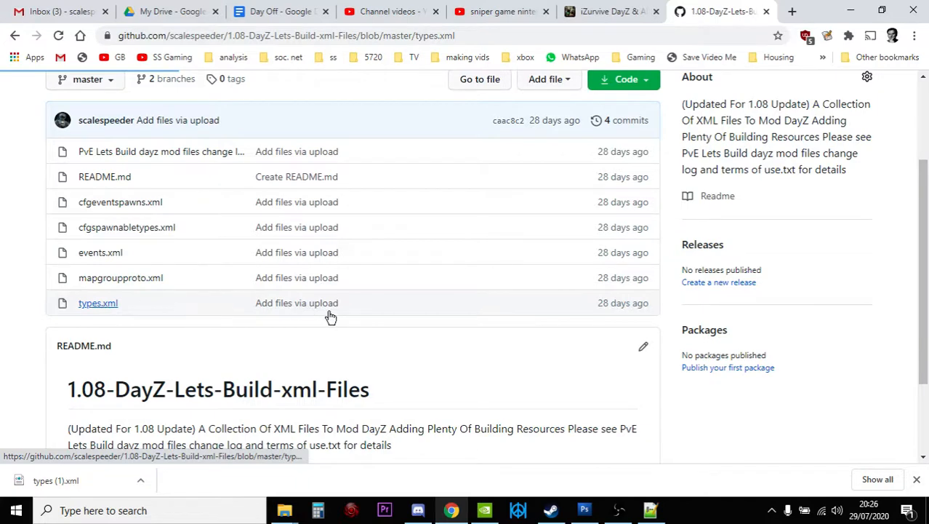
Step: Open types.xml in the repository and browse through its item XML definitions
click(97, 302)
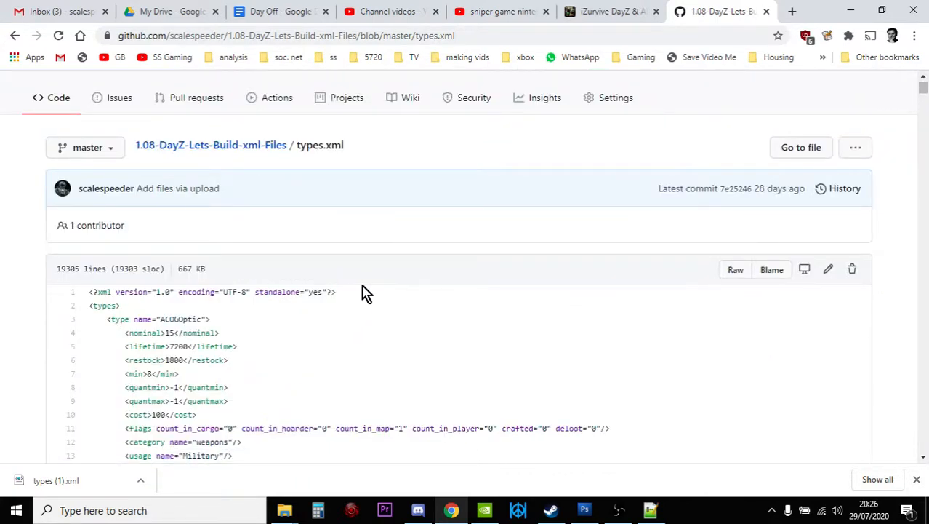
mouse_move(203, 300)
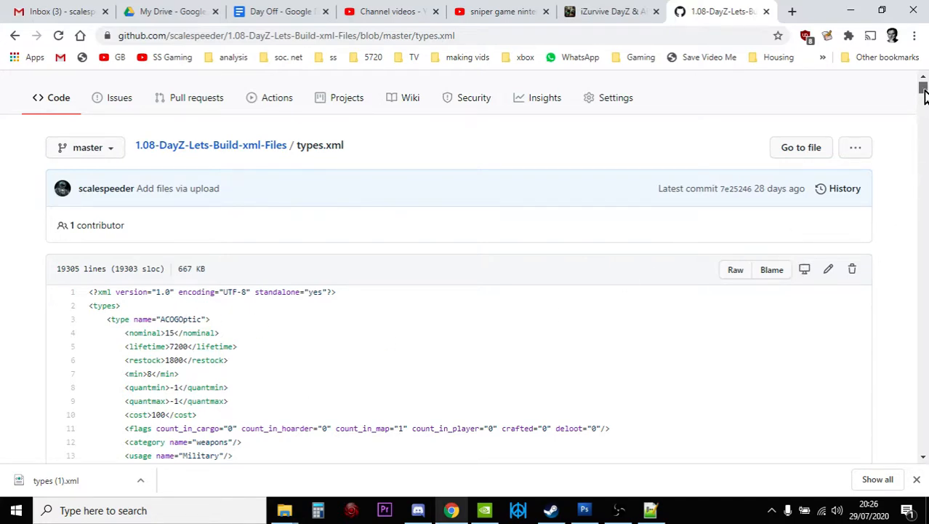
scroll(up, 3)
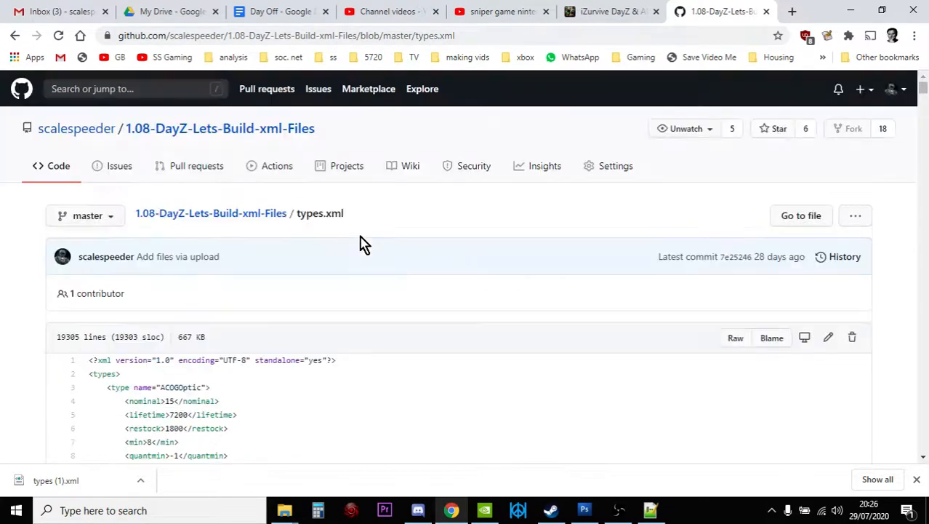
scroll(down, 3)
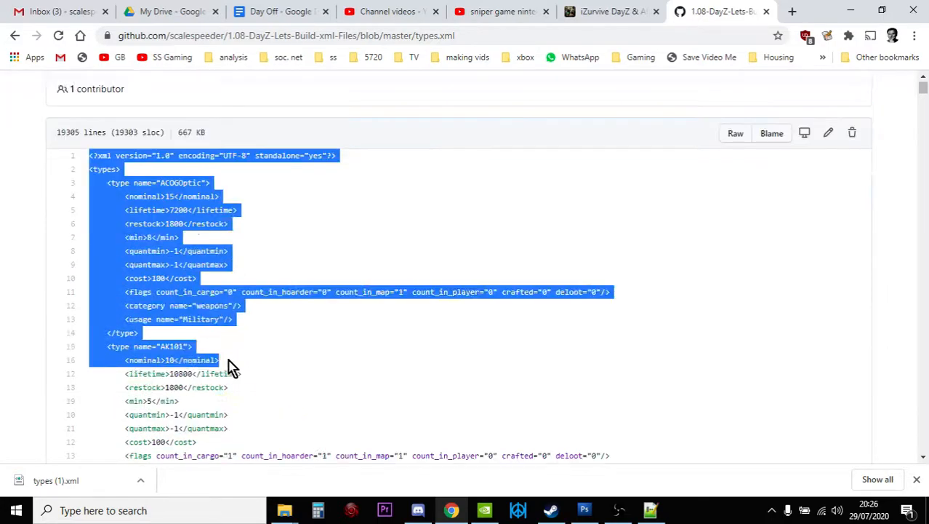
scroll(down, 3)
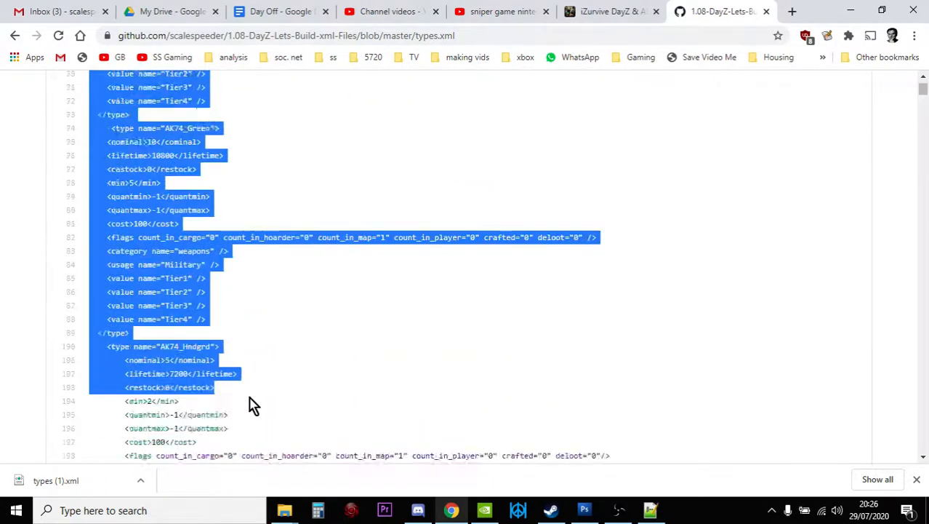
scroll(down, 3)
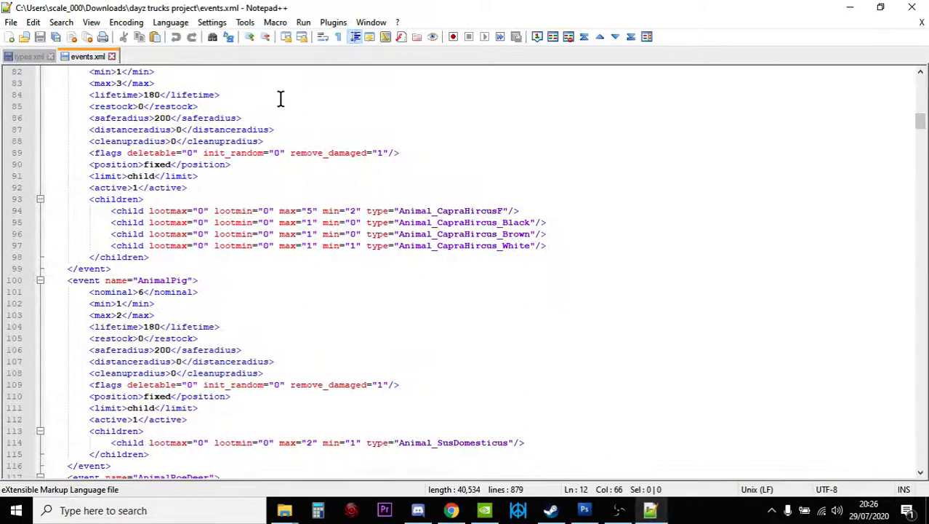
mouse_move(427, 75)
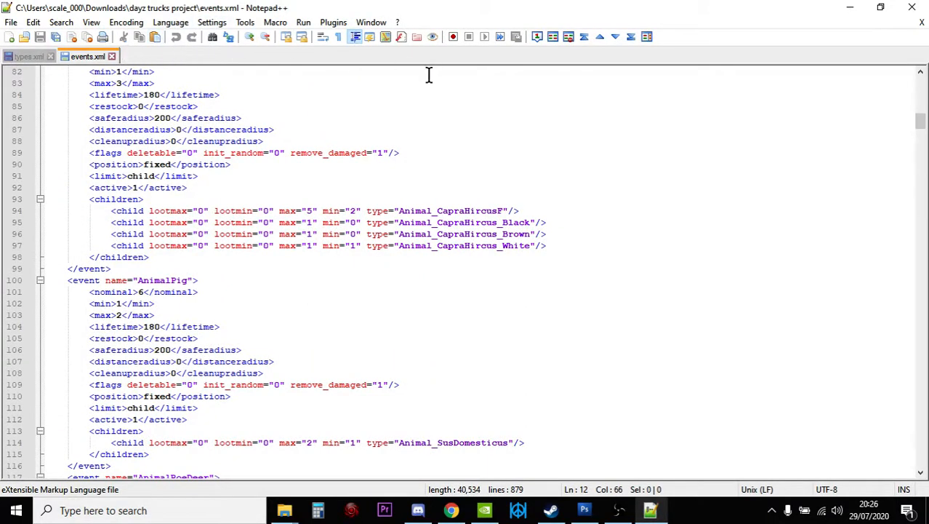
click(451, 509)
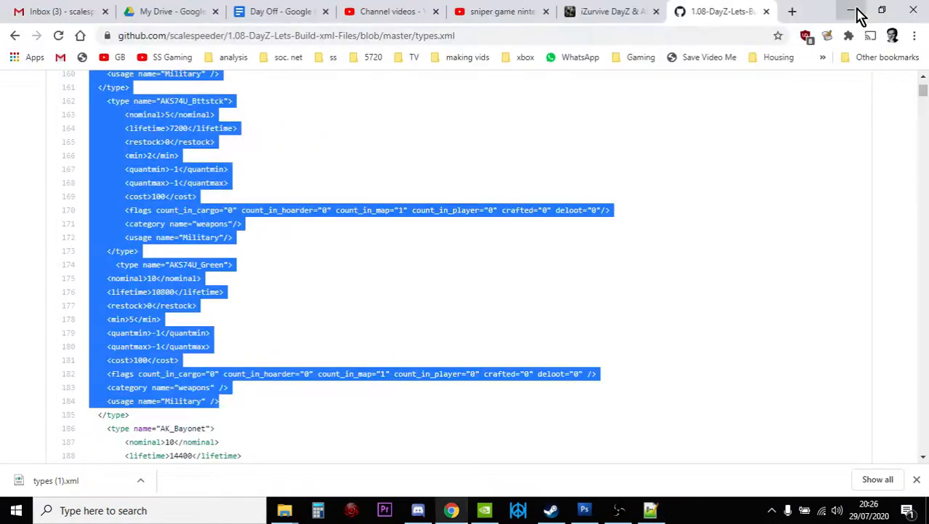
Step: Return to the repository's main file list via the breadcrumb header
scroll(up, 3)
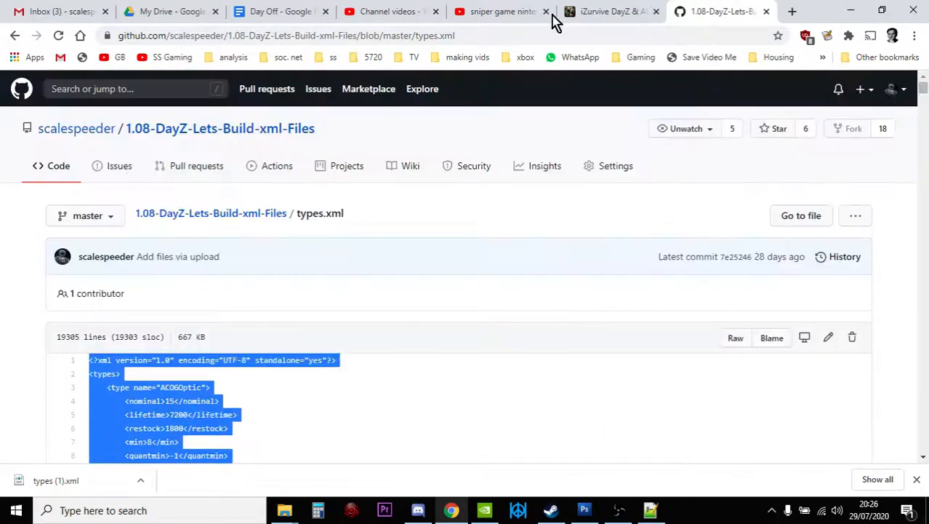
mouse_move(77, 128)
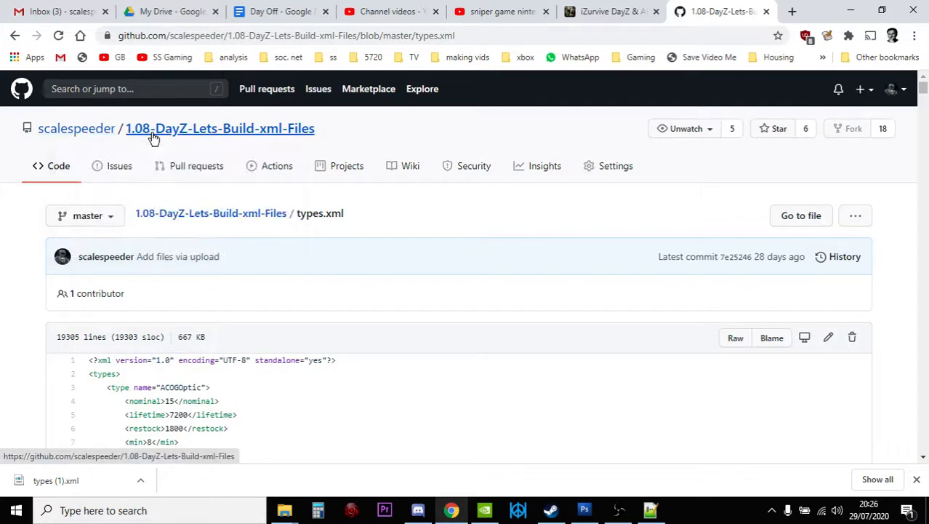
click(220, 128)
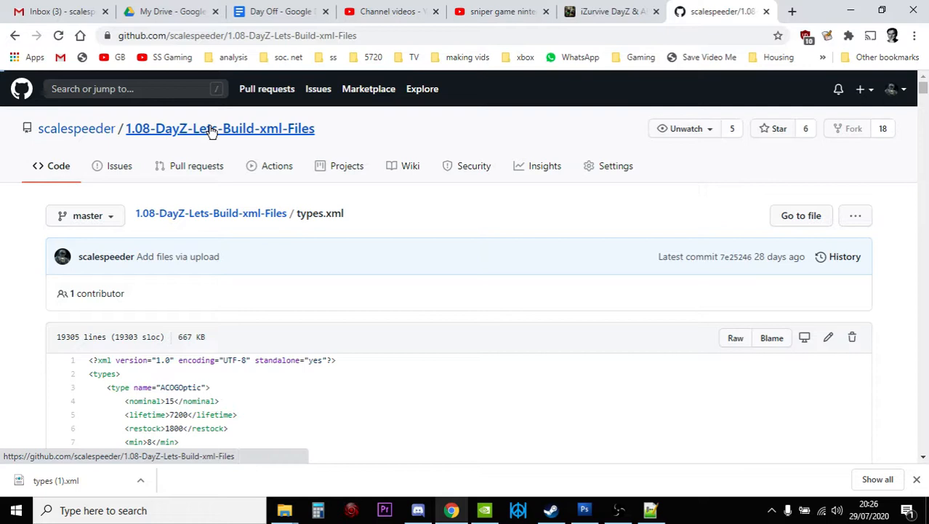
click(221, 128)
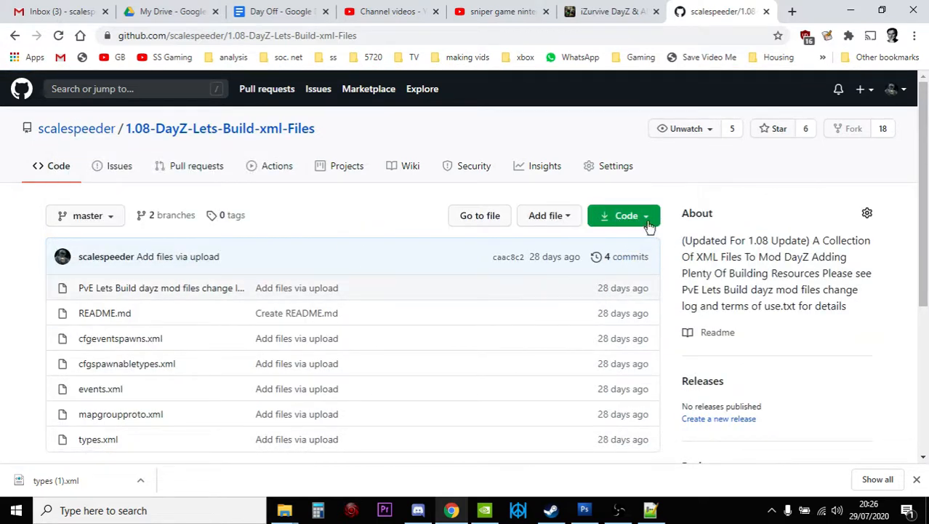
Step: Download the repository as a ZIP archive from the green Code menu
click(624, 216)
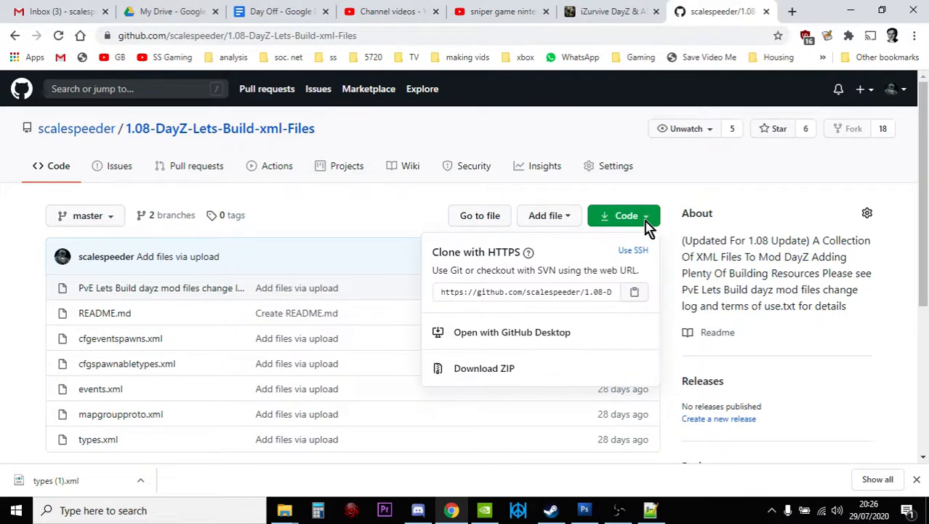
mouse_move(504, 317)
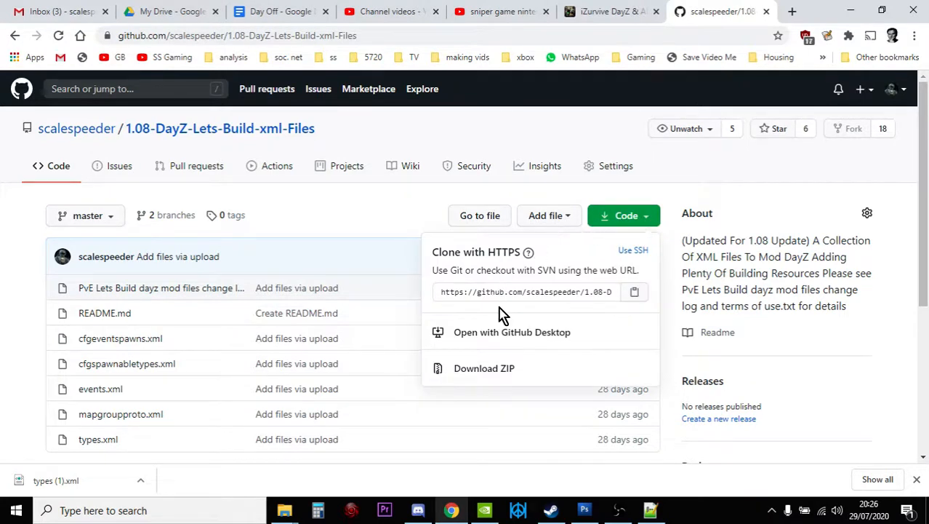
mouse_move(485, 368)
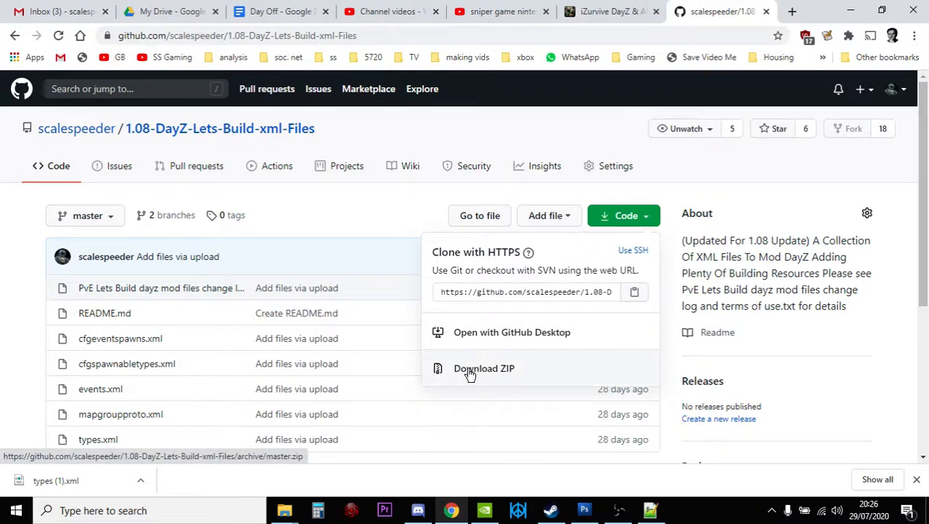
scroll(down, 3)
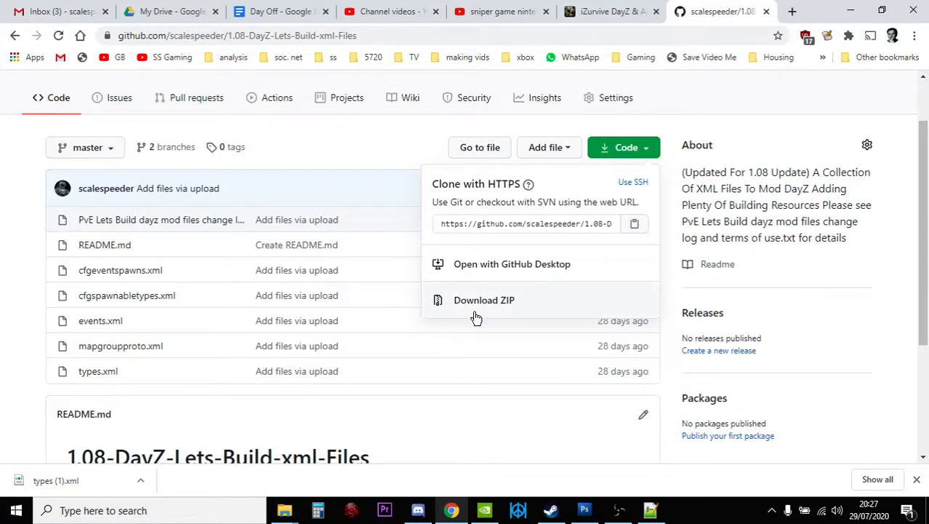
click(483, 300)
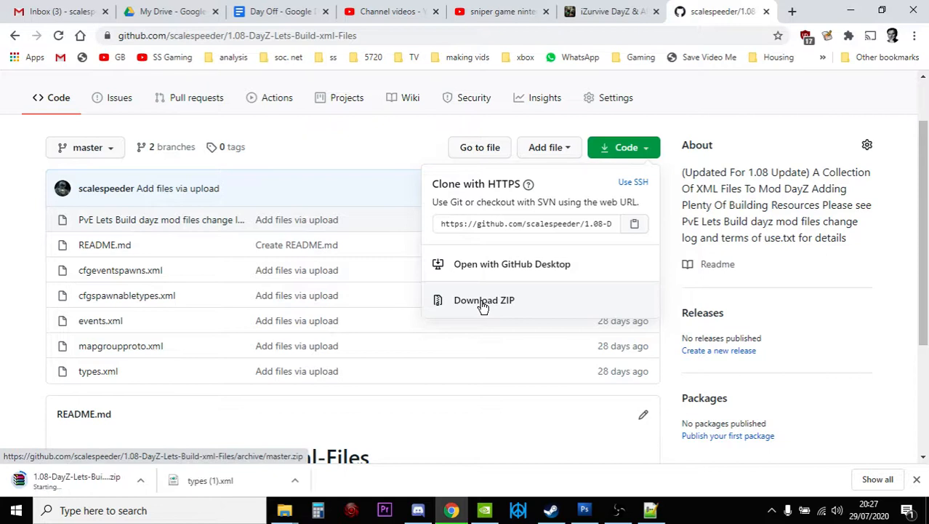
click(483, 299)
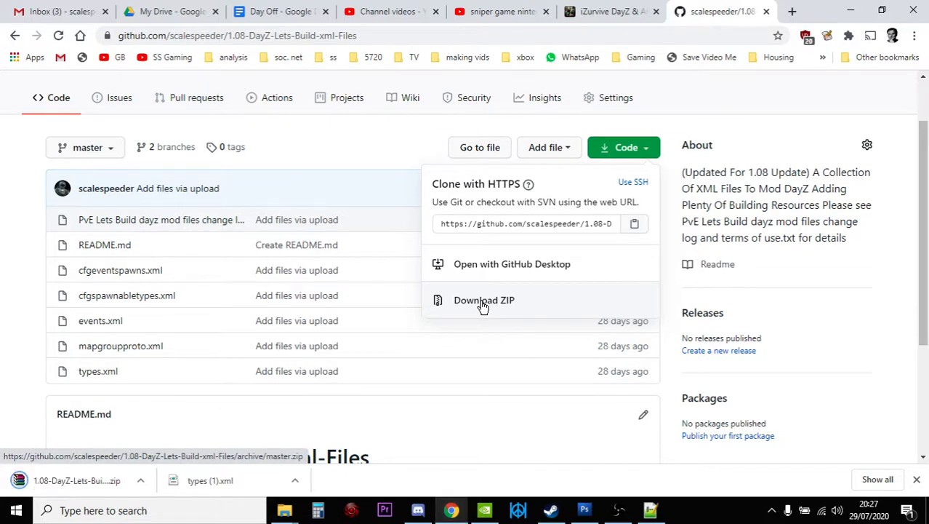
Step: Create a new folder named 'git test' in Downloads for the downloaded ZIP
click(483, 300)
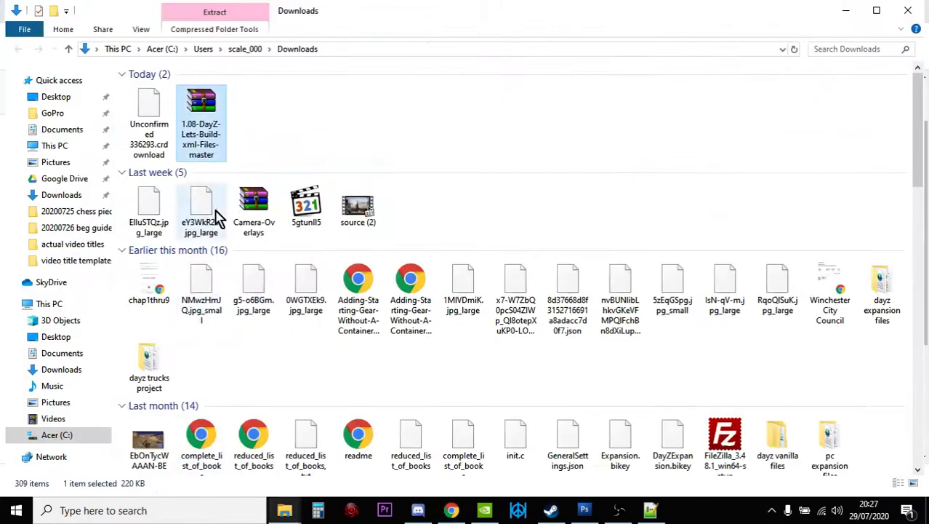
mouse_move(218, 124)
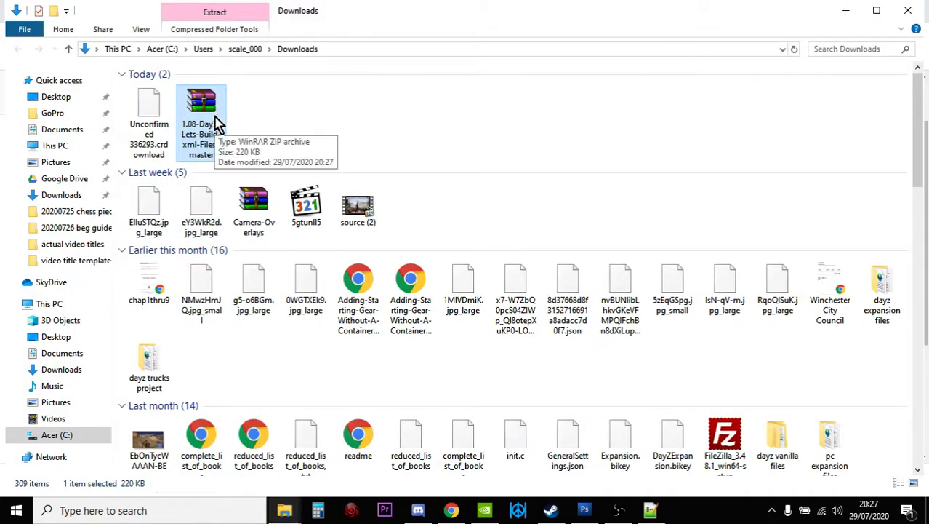
right_click(201, 116)
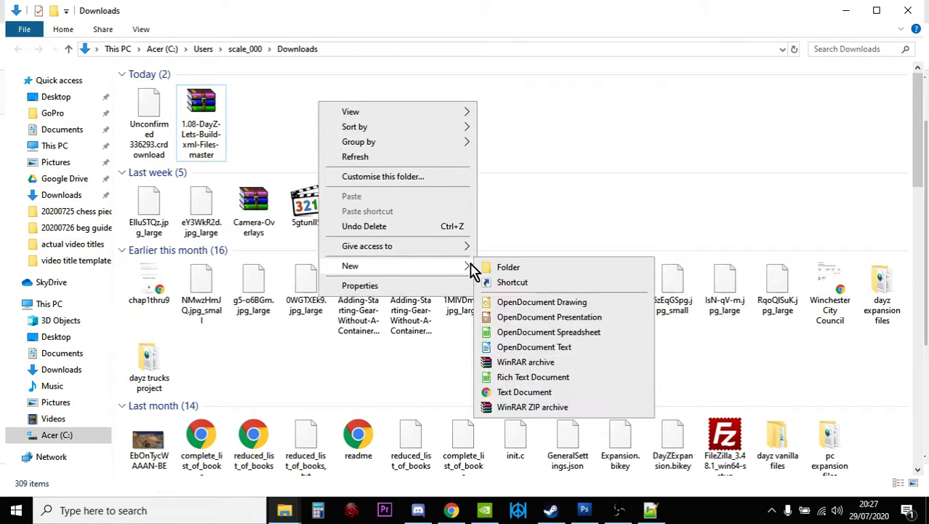
click(509, 268)
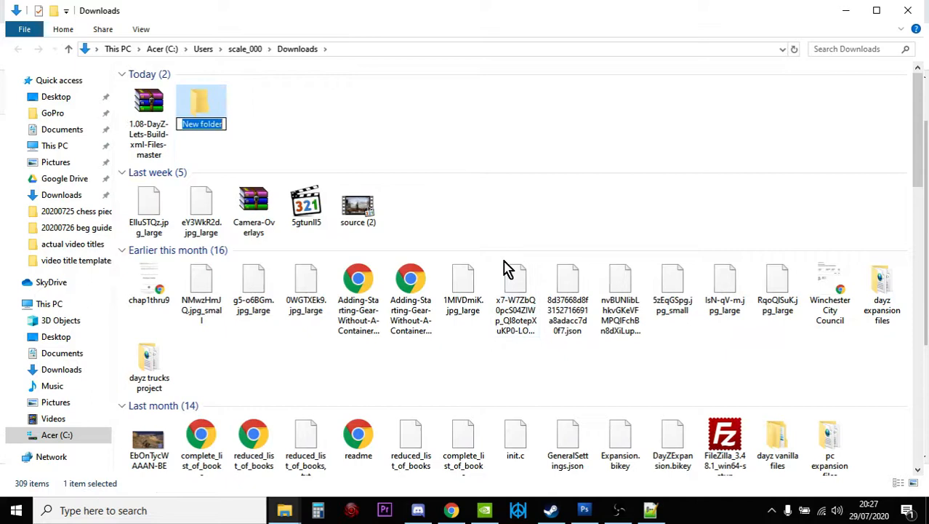
text(git test)
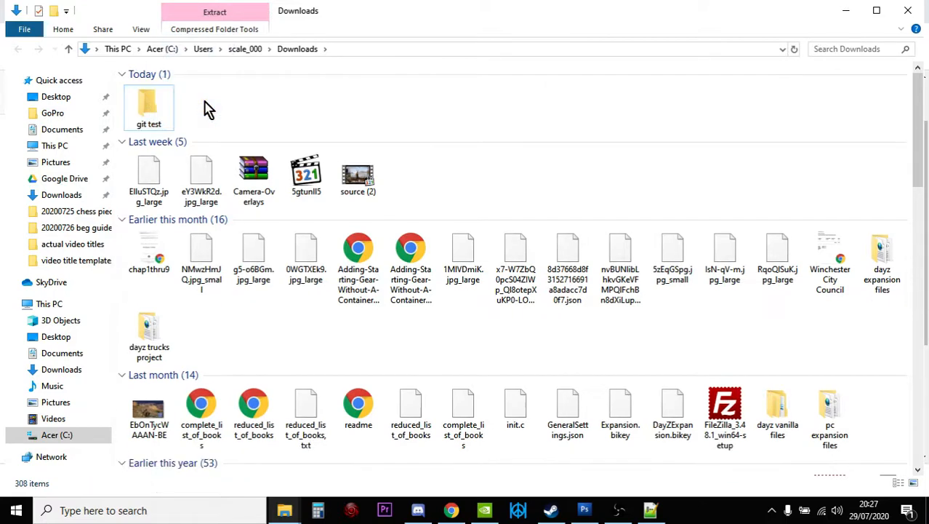
Step: Extract the repository ZIP inside git test and enter the extracted folder
double_click(149, 105)
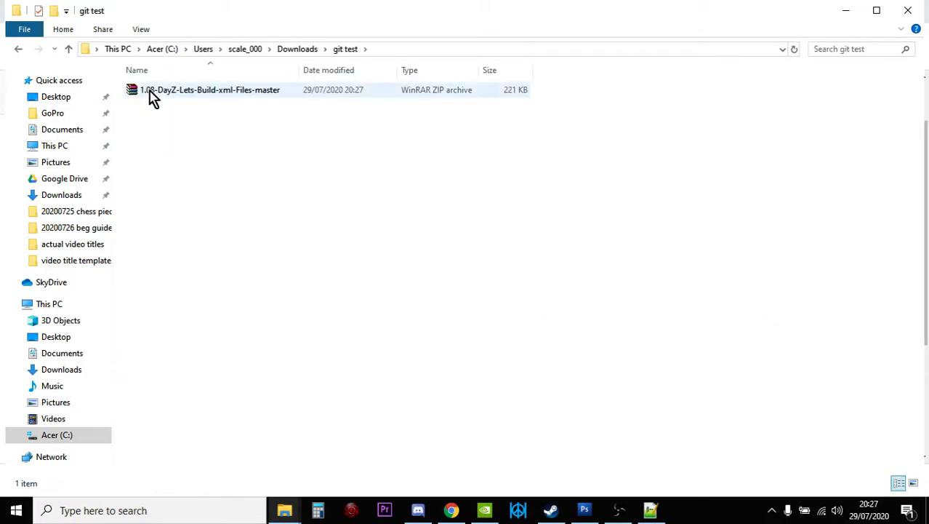
click(209, 91)
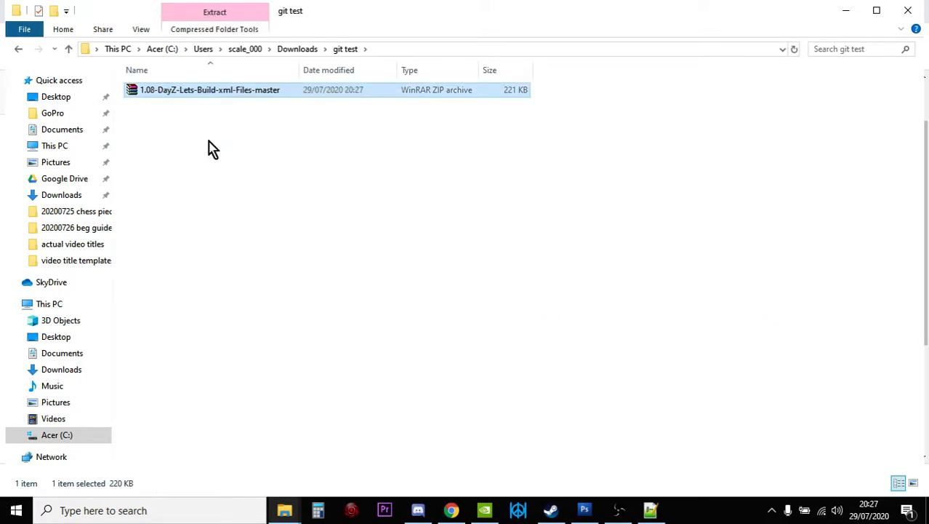
click(214, 11)
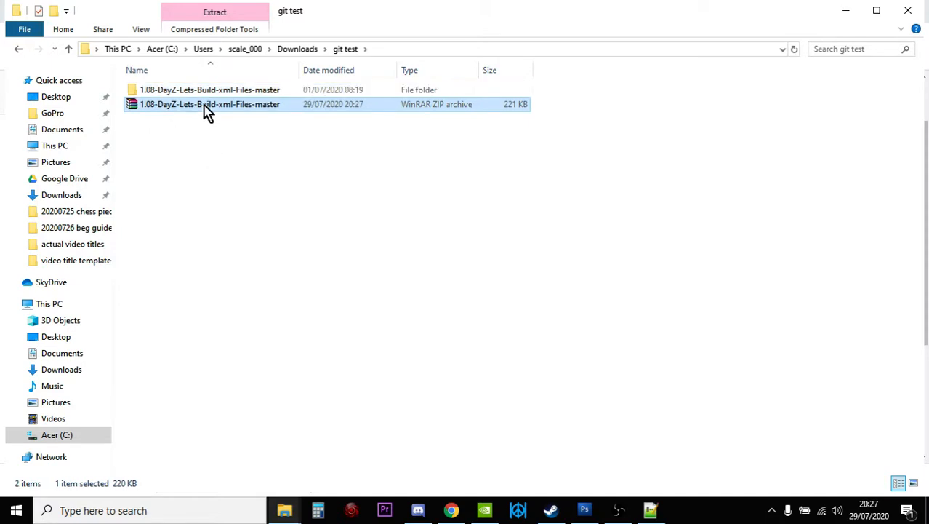
double_click(210, 90)
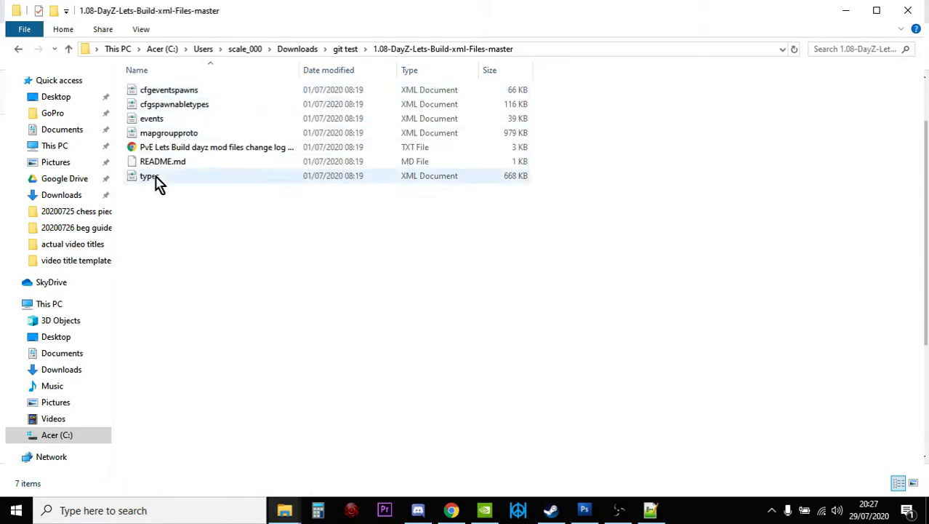
Step: Open types.xml from the extracted folder with Edit with Notepad++
click(149, 174)
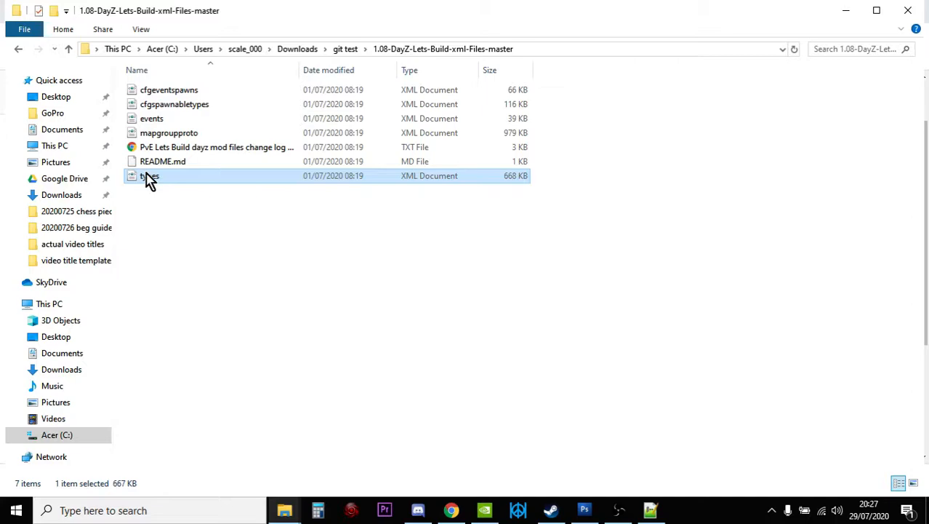
right_click(150, 175)
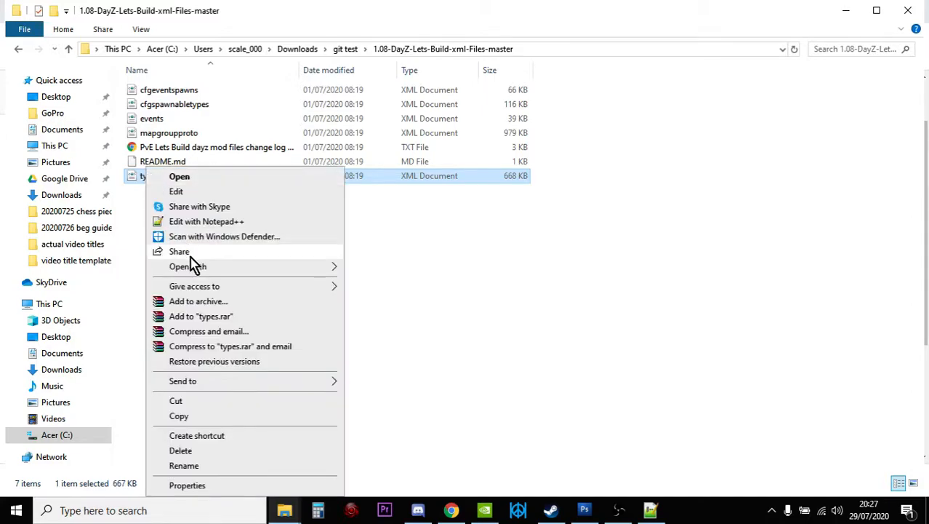
click(207, 221)
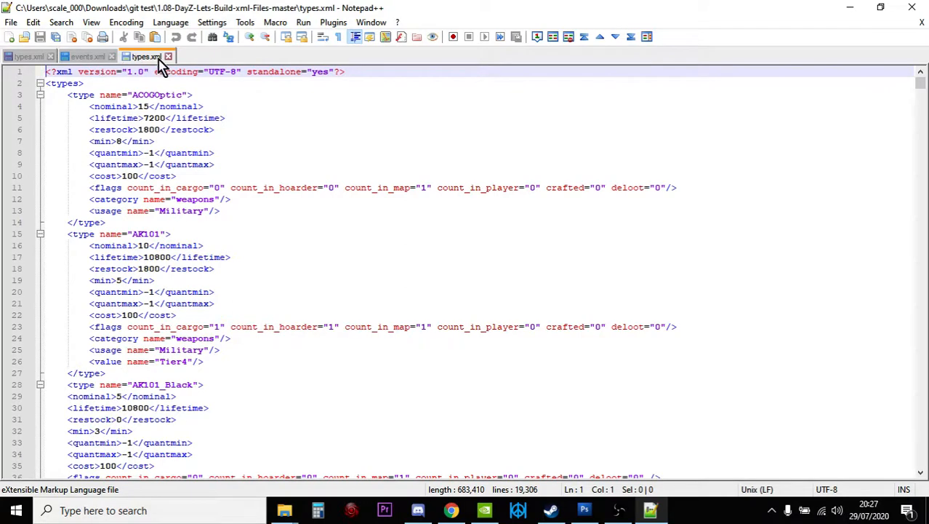
click(87, 55)
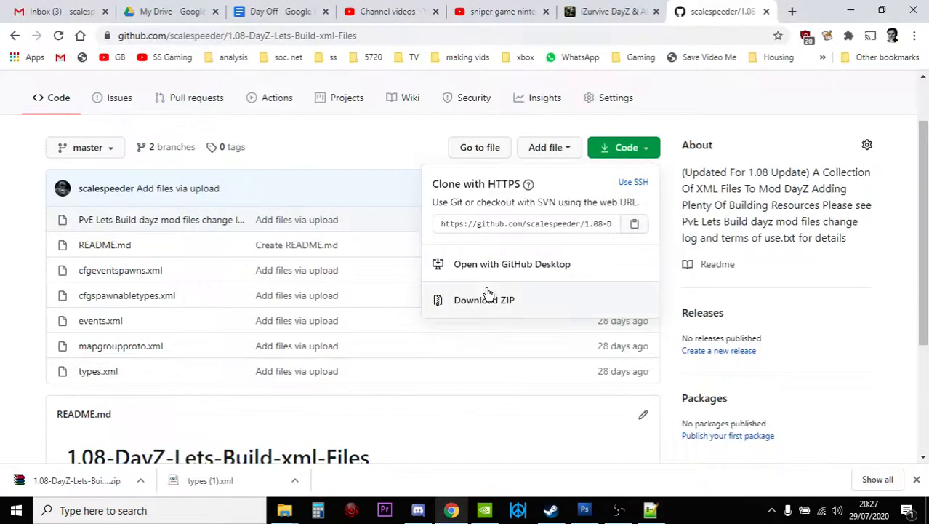
mouse_move(471, 273)
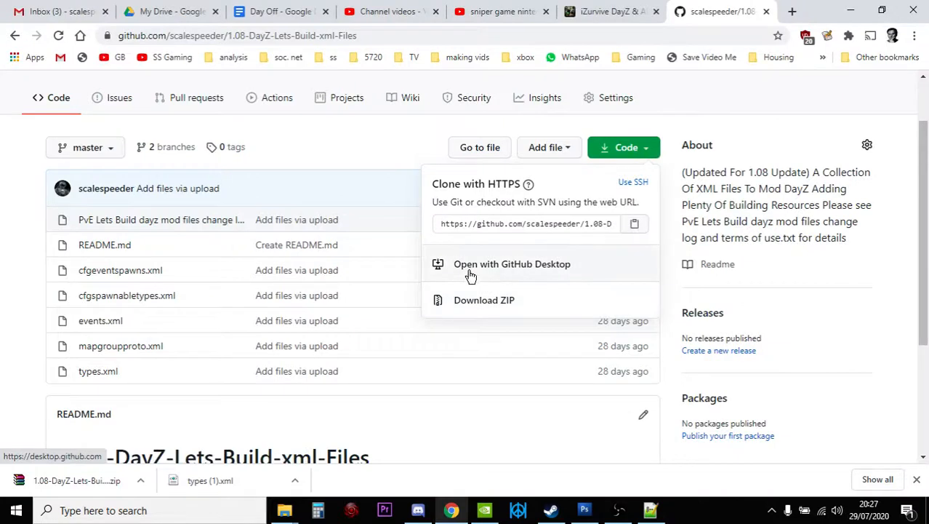
mouse_move(119, 304)
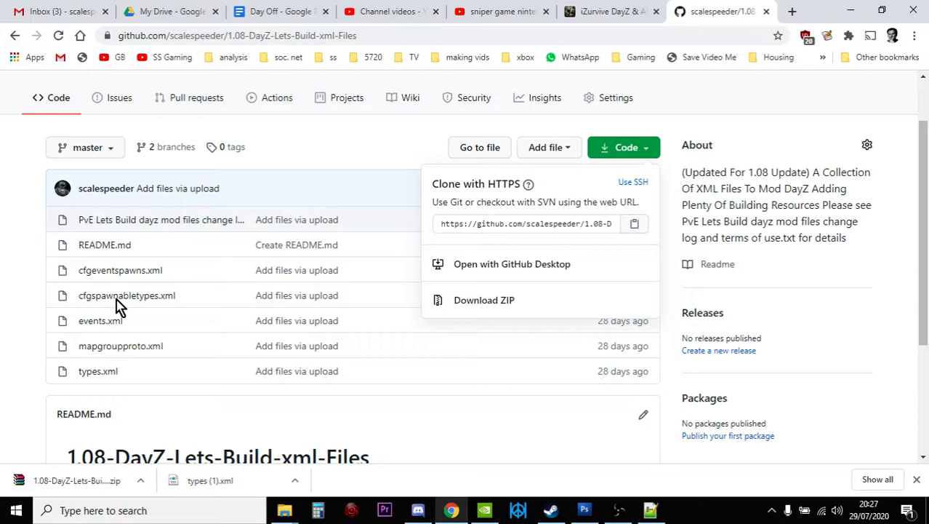
Step: Dismiss the Code dropdown so the repository's file list shows plainly
scroll(up, 3)
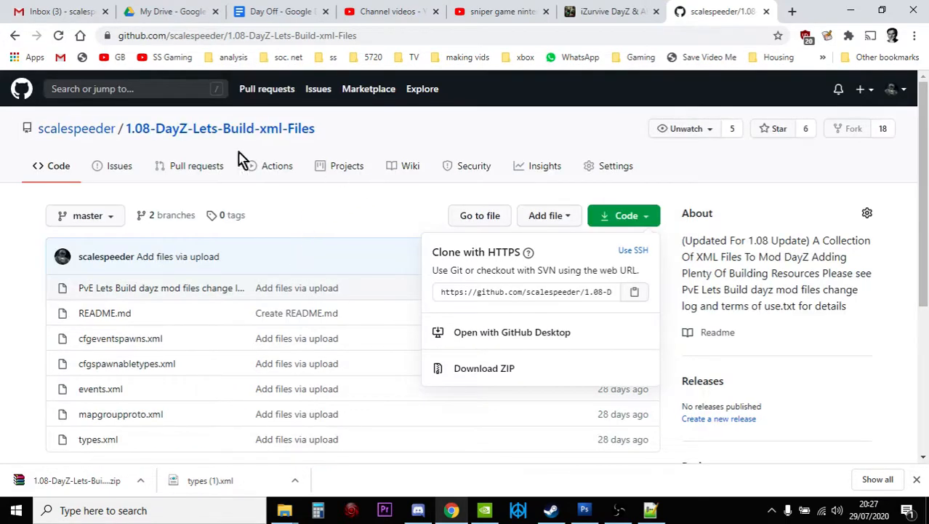
mouse_move(230, 275)
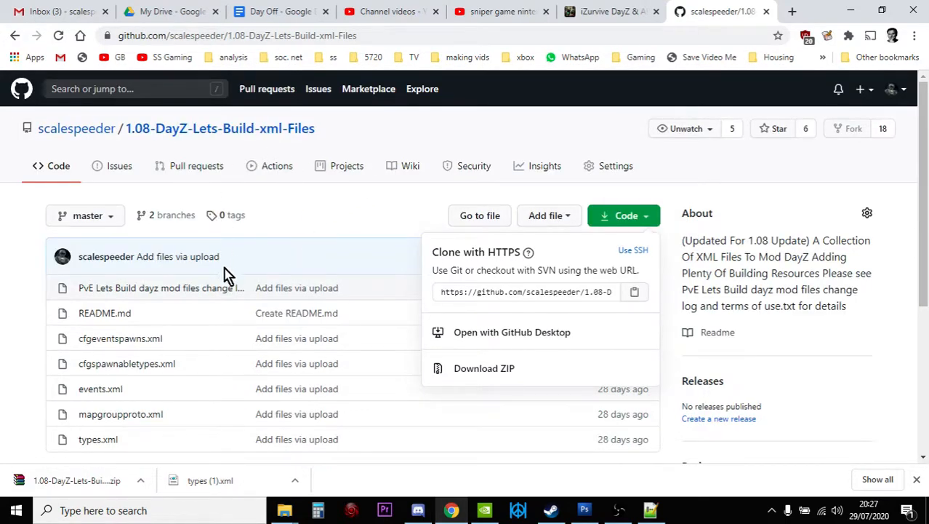
scroll(down, 3)
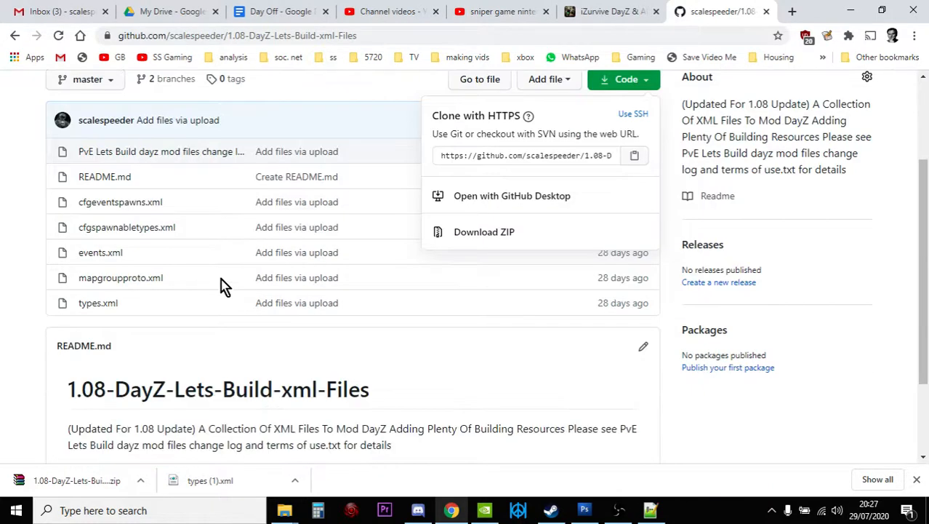
scroll(up, 3)
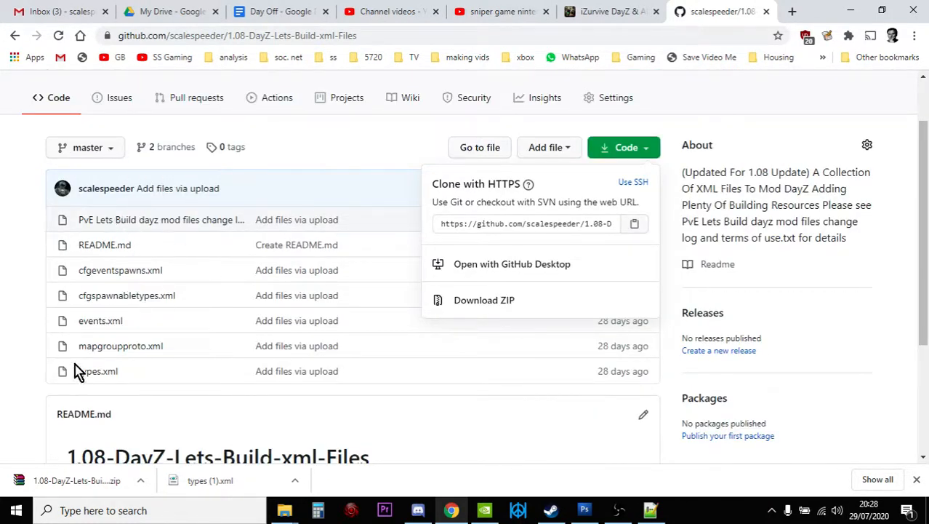
click(87, 147)
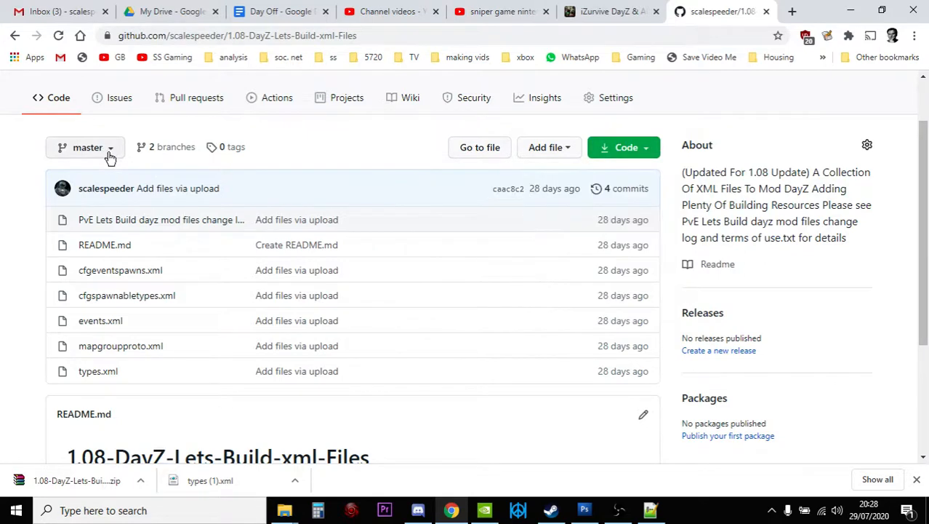
Step: Switch the repository from master to the Livonia branch
click(87, 146)
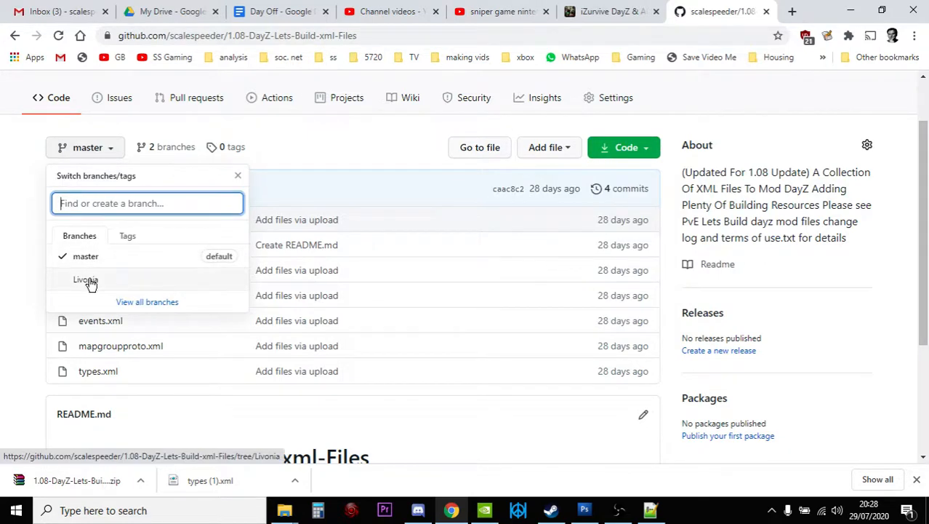
click(84, 280)
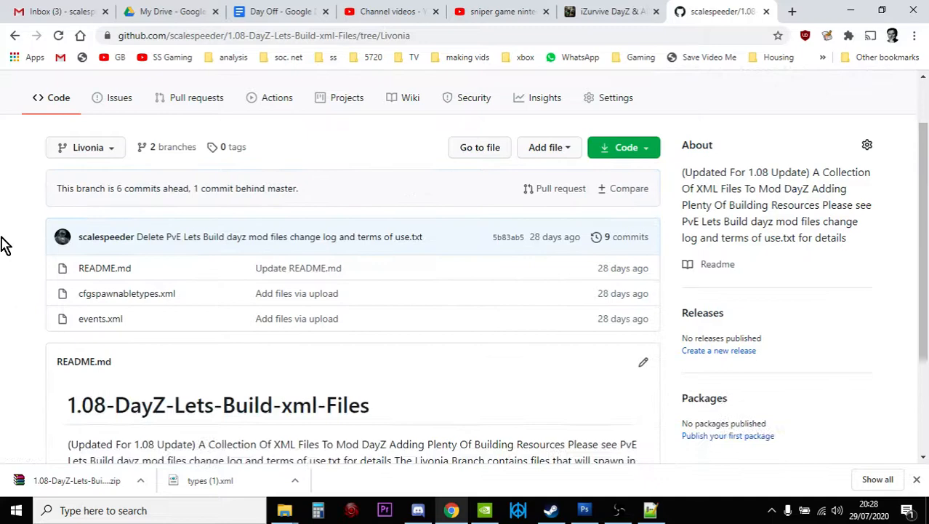
mouse_move(243, 331)
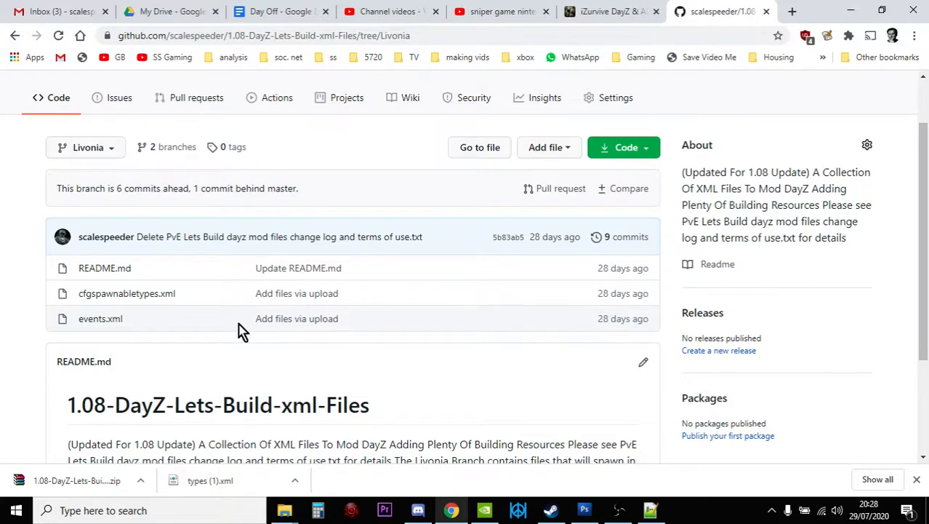
scroll(up, 3)
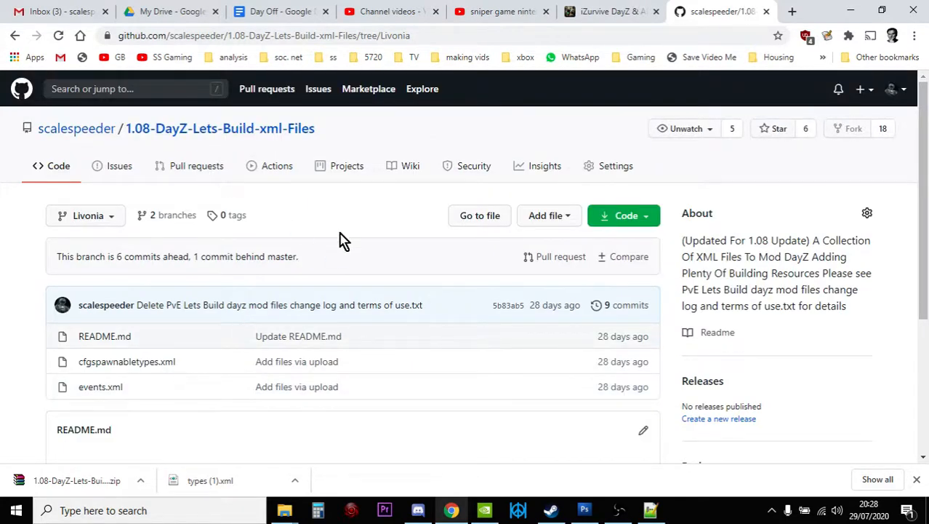
mouse_move(449, 306)
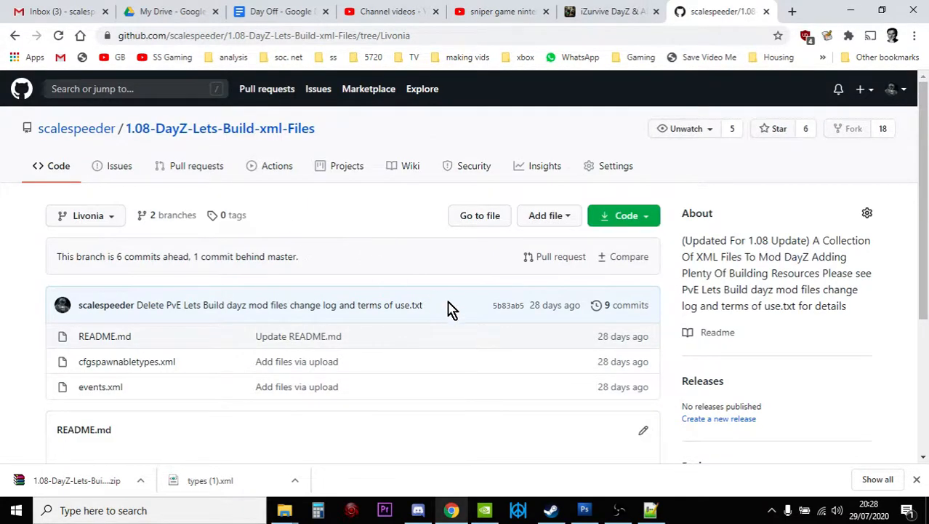
mouse_move(628, 501)
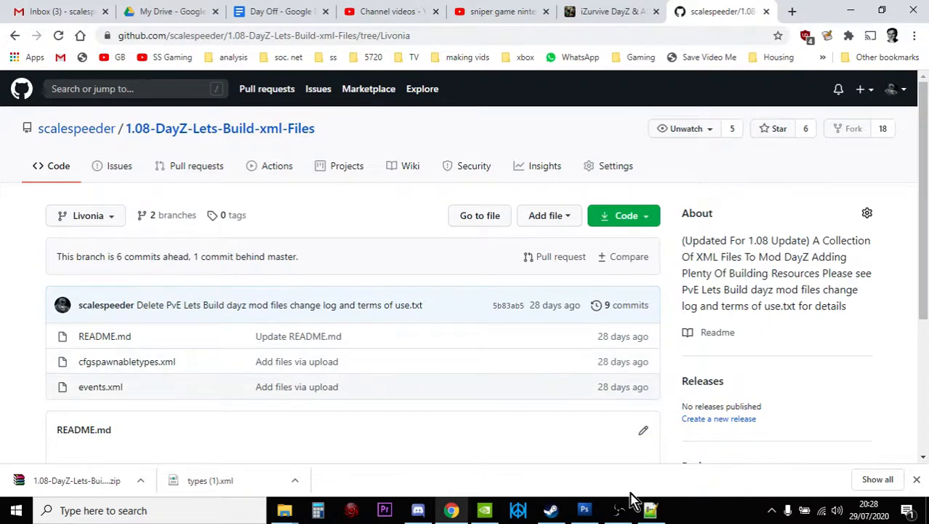